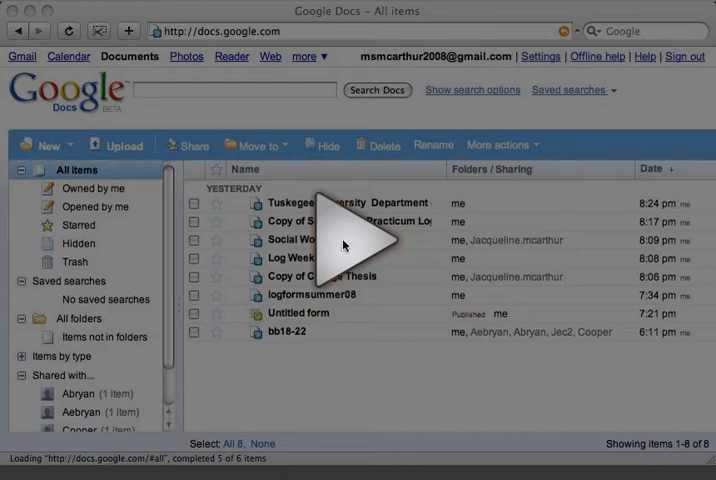
- Dismiss the New menu and open the Tuskegee University Department log document from the list
click(356, 240)
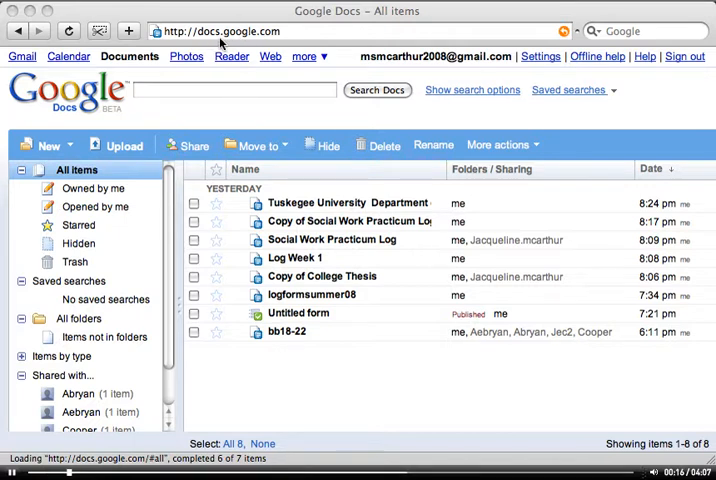
mouse_move(300, 32)
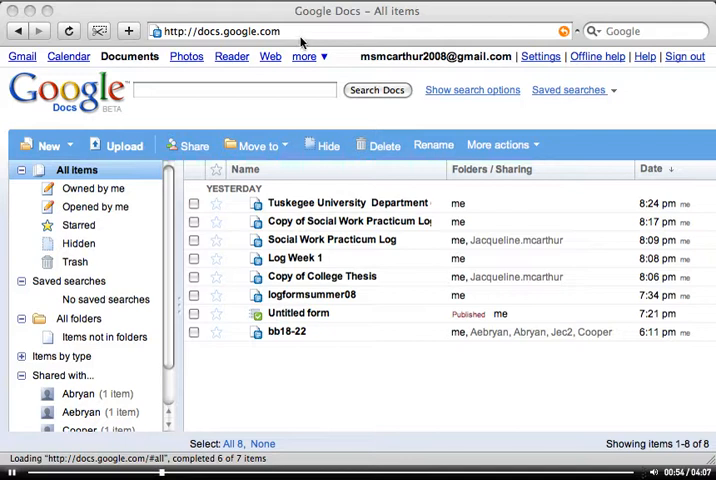
mouse_move(324, 202)
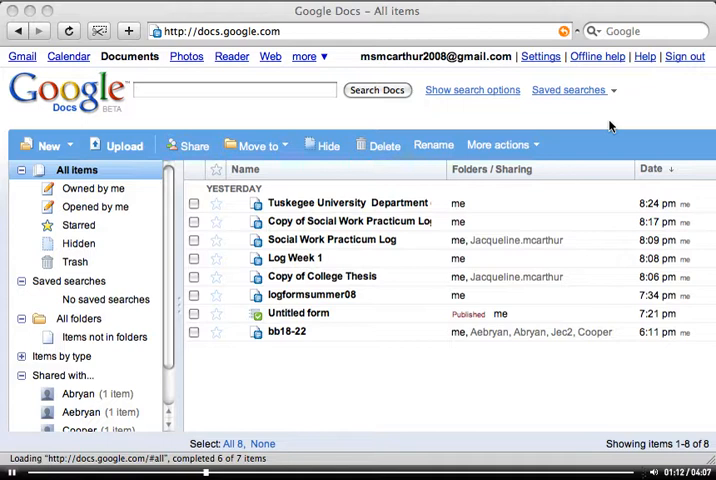
mouse_move(388, 202)
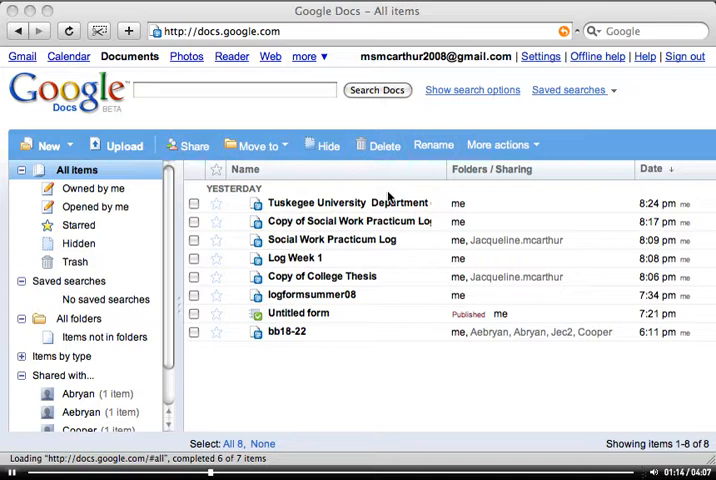
mouse_move(444, 160)
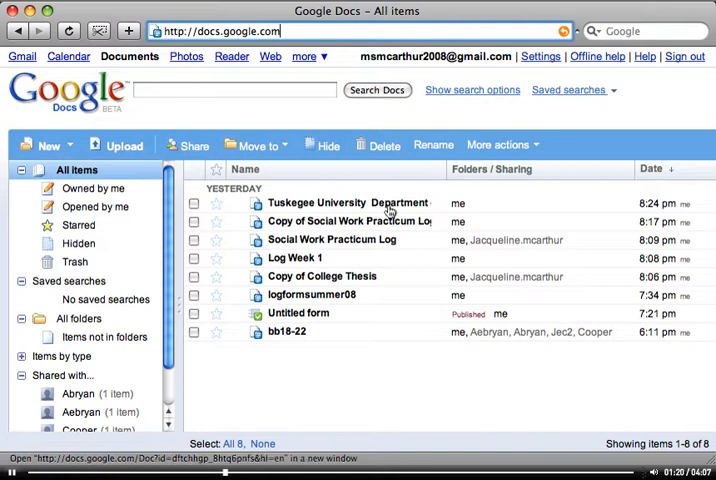
mouse_move(296, 258)
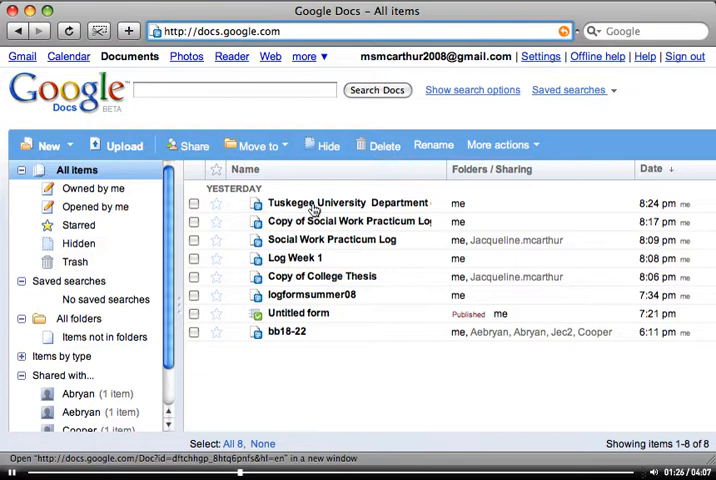
mouse_move(348, 204)
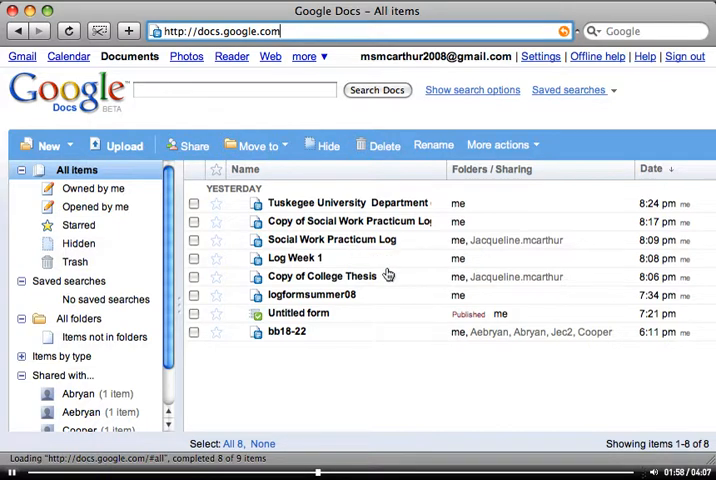
mouse_move(388, 232)
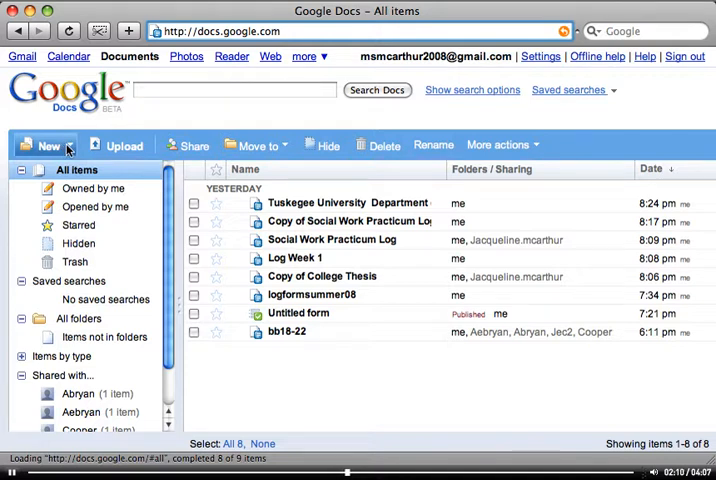
click(48, 144)
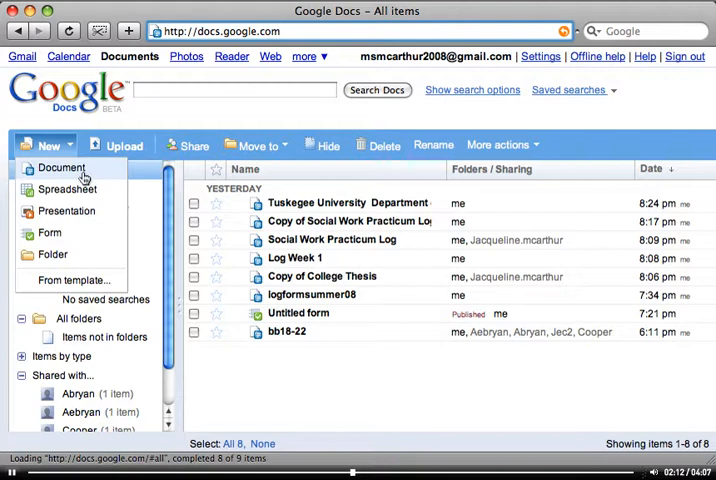
mouse_move(72, 280)
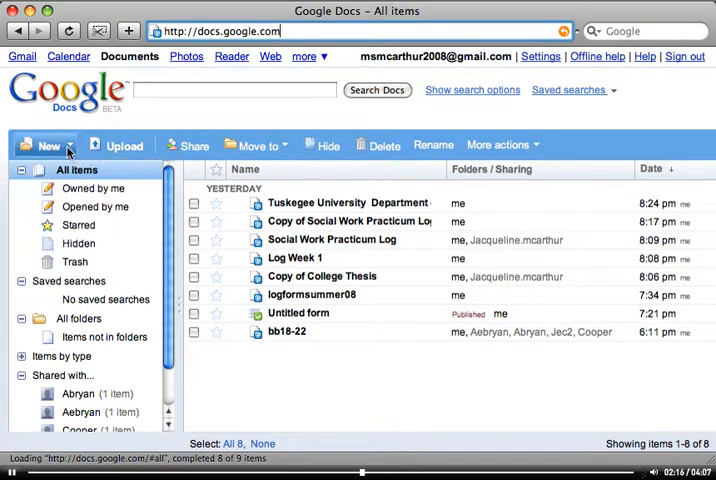
click(48, 144)
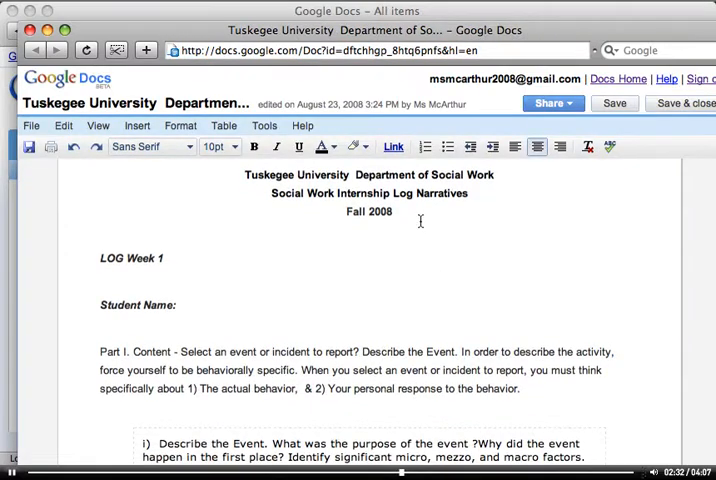
mouse_move(440, 204)
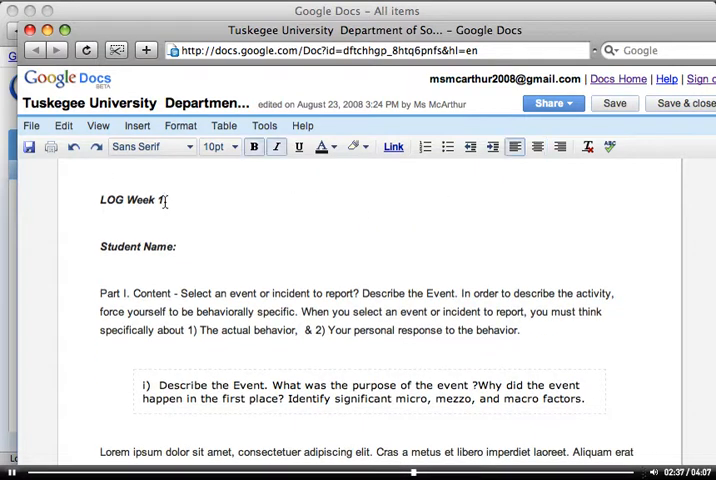
- Make the heading read 'LOG Week 2' and enter 'Sample Student' as the student name
text(2)
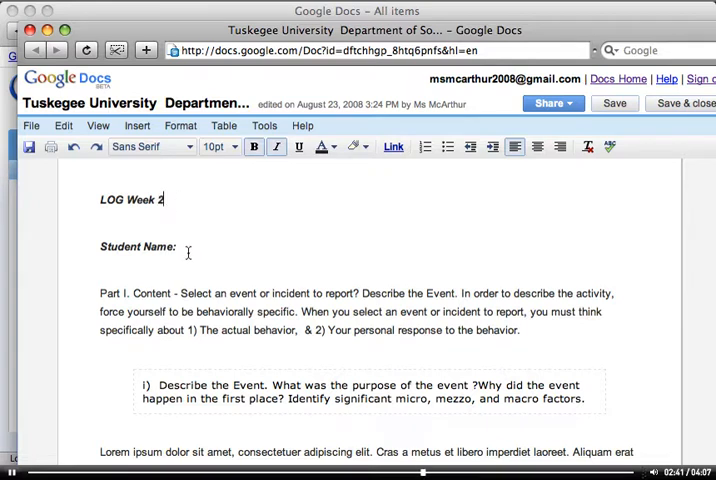
text(Sample Student)
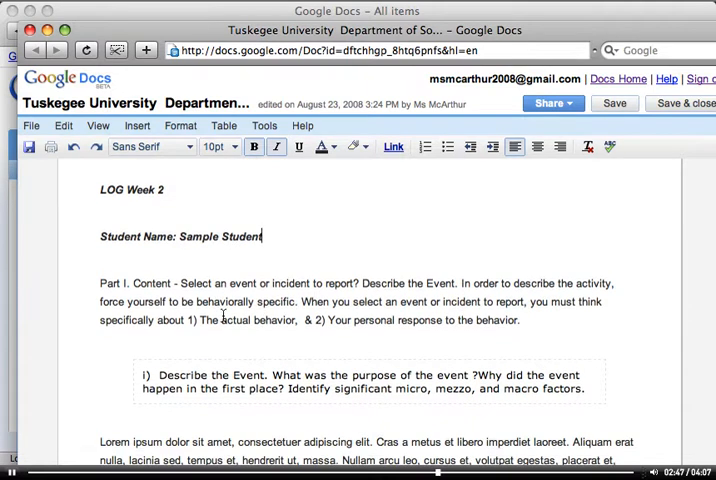
scroll(down, 3)
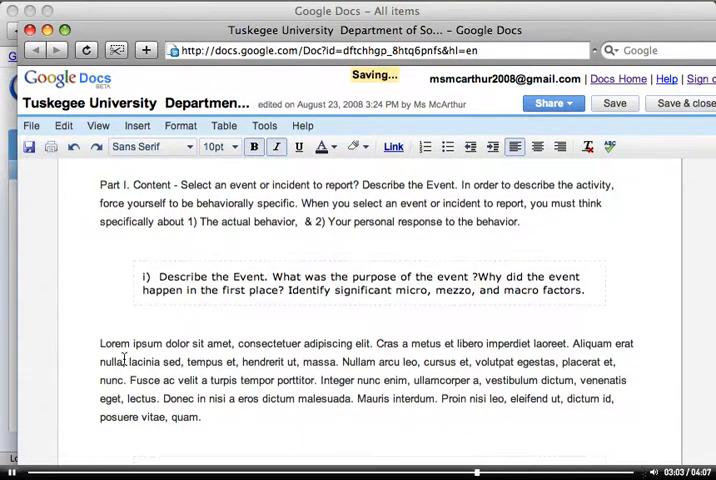
- Replace the Lorem ipsum paragraph under the first question with a response starting 'Describe'
scroll(down, 3)
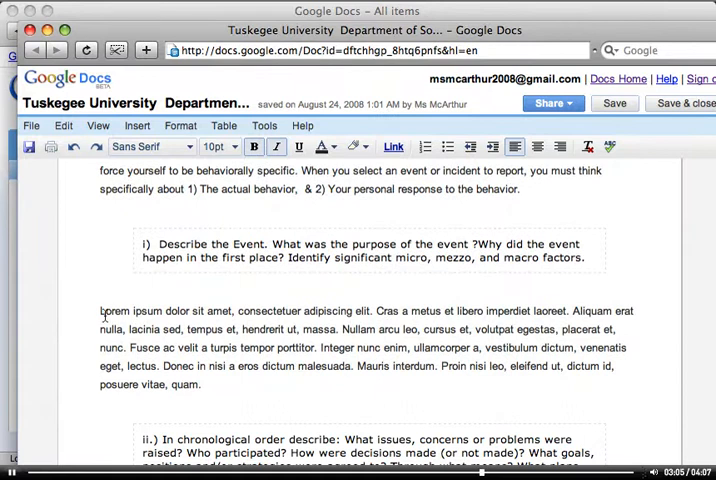
drag(100, 310, 208, 366)
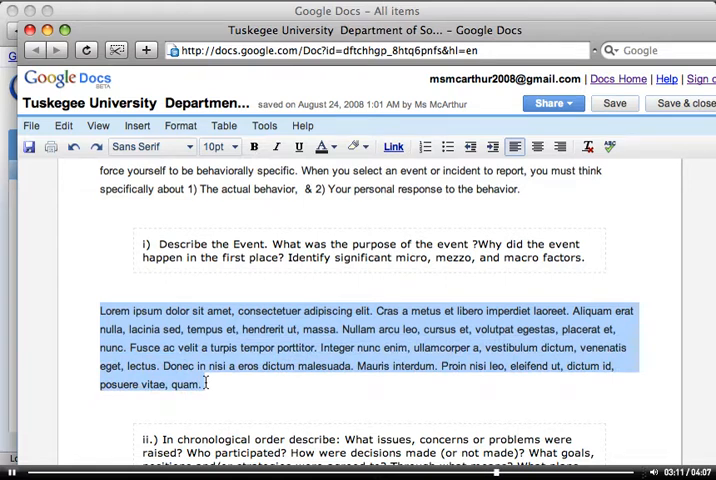
text(De)
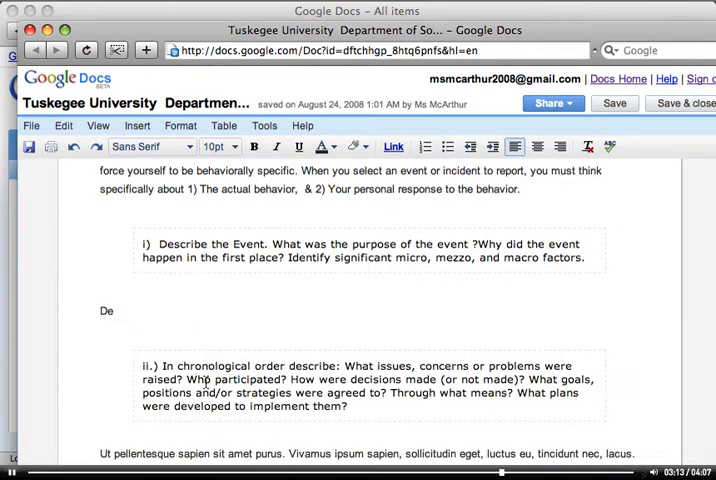
text(scribe)
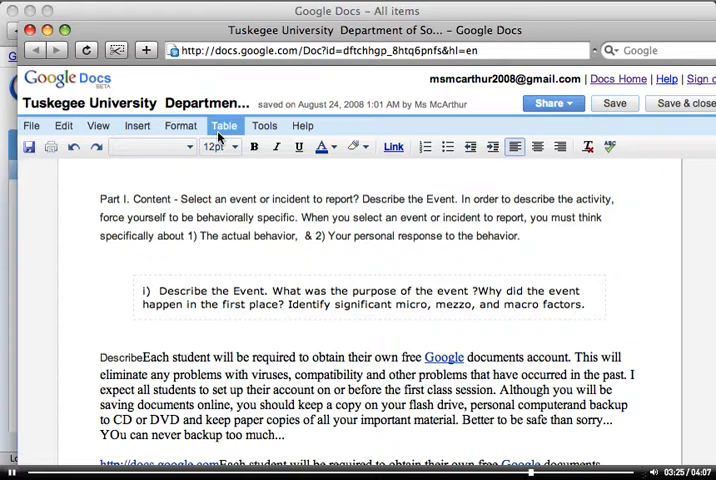
- Delete the edited log document and return to the All items list
click(32, 126)
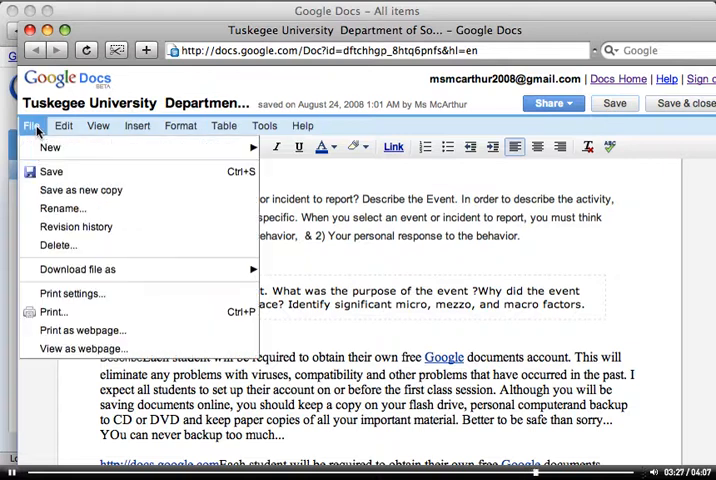
mouse_move(80, 190)
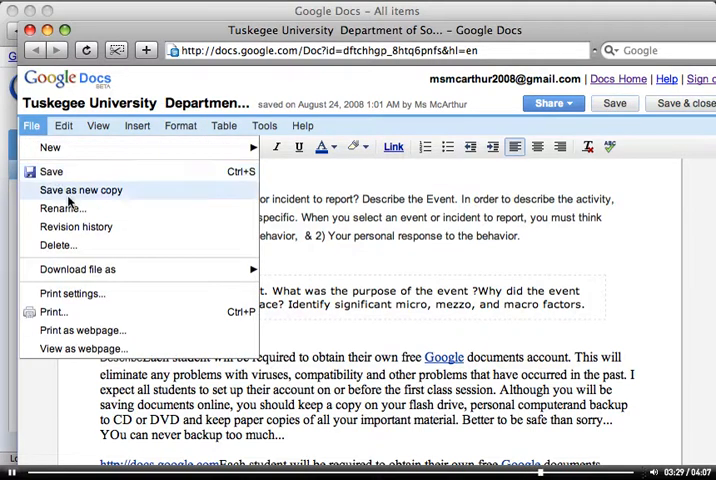
mouse_move(56, 244)
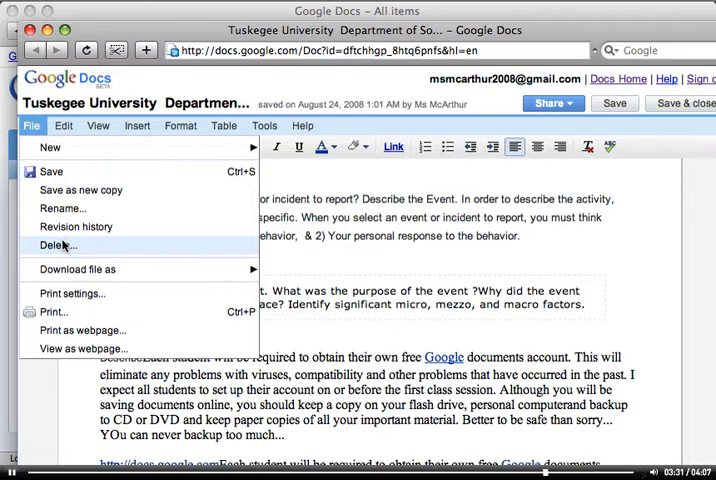
click(56, 244)
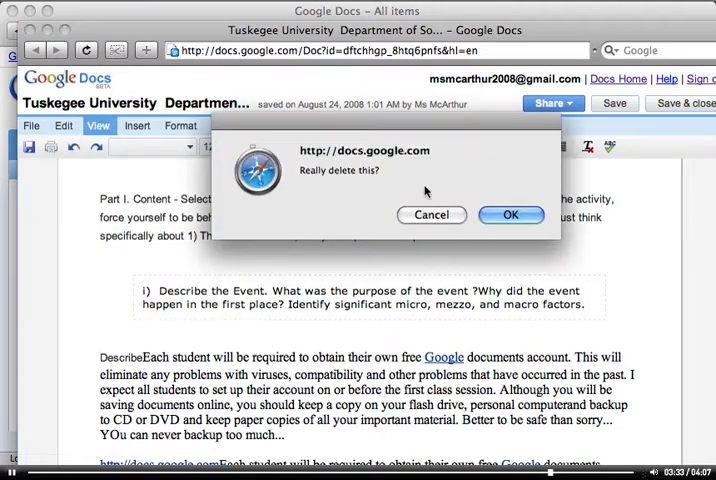
click(510, 216)
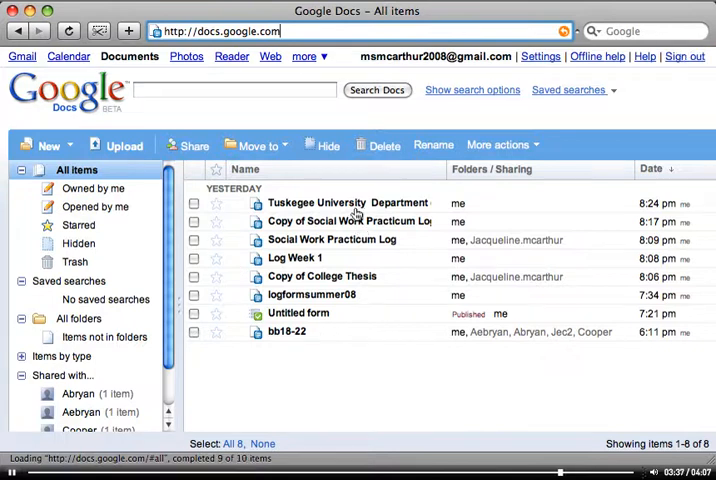
mouse_move(368, 312)
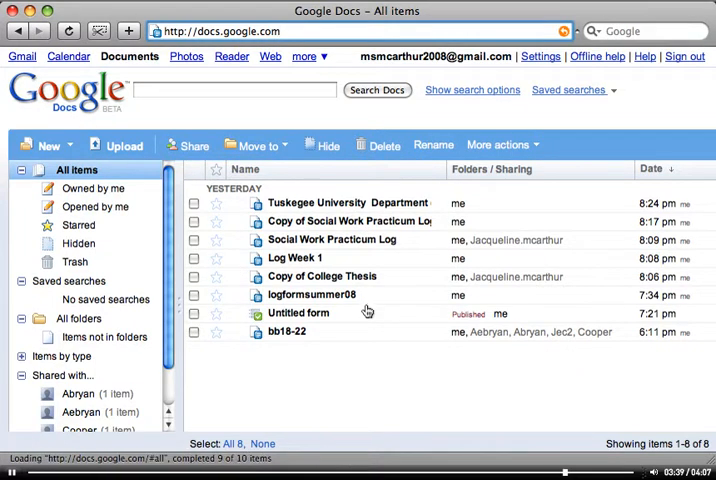